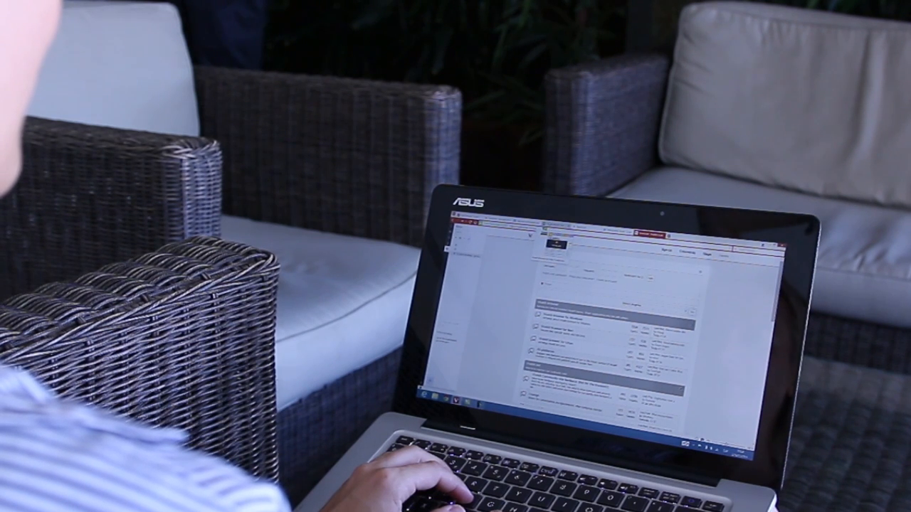
- Show the Vivaldi main menu with its Edit commands (undo, copy, paste)
{"action": "left_click", "coordinate": [29, 32]}
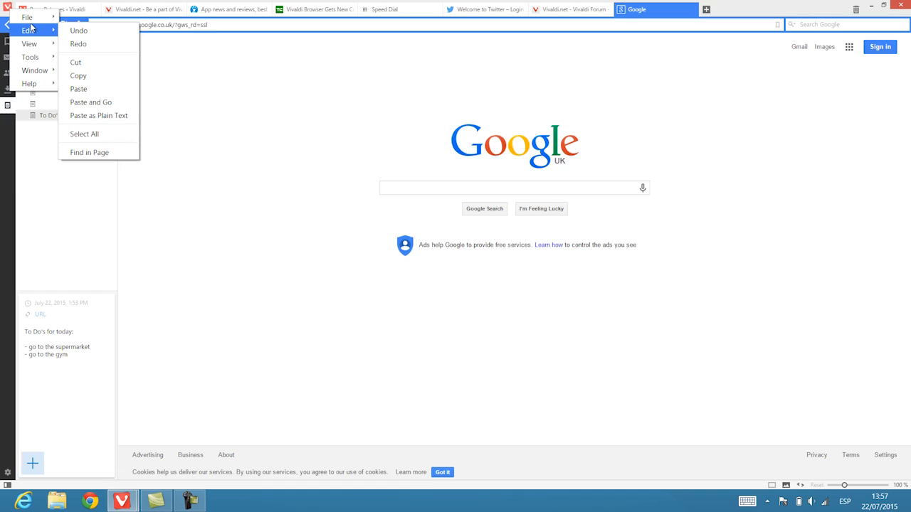